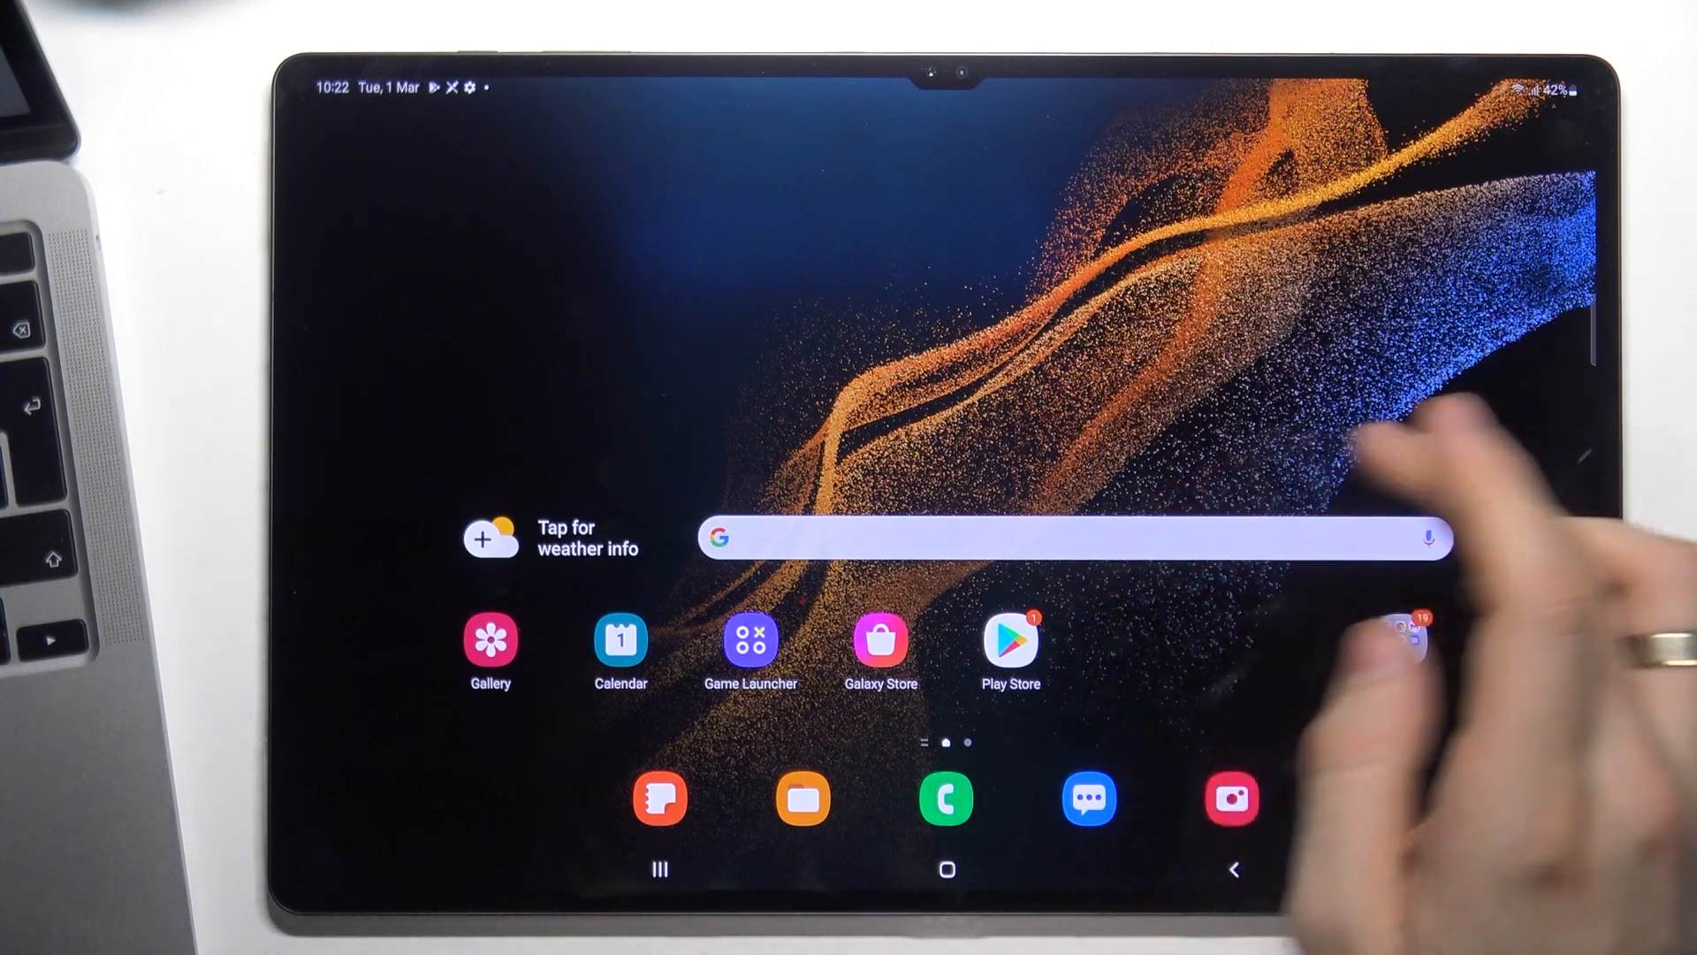
# Launch Chrome and run a Google search for '2ip en'.
pyautogui.click(1413, 638)
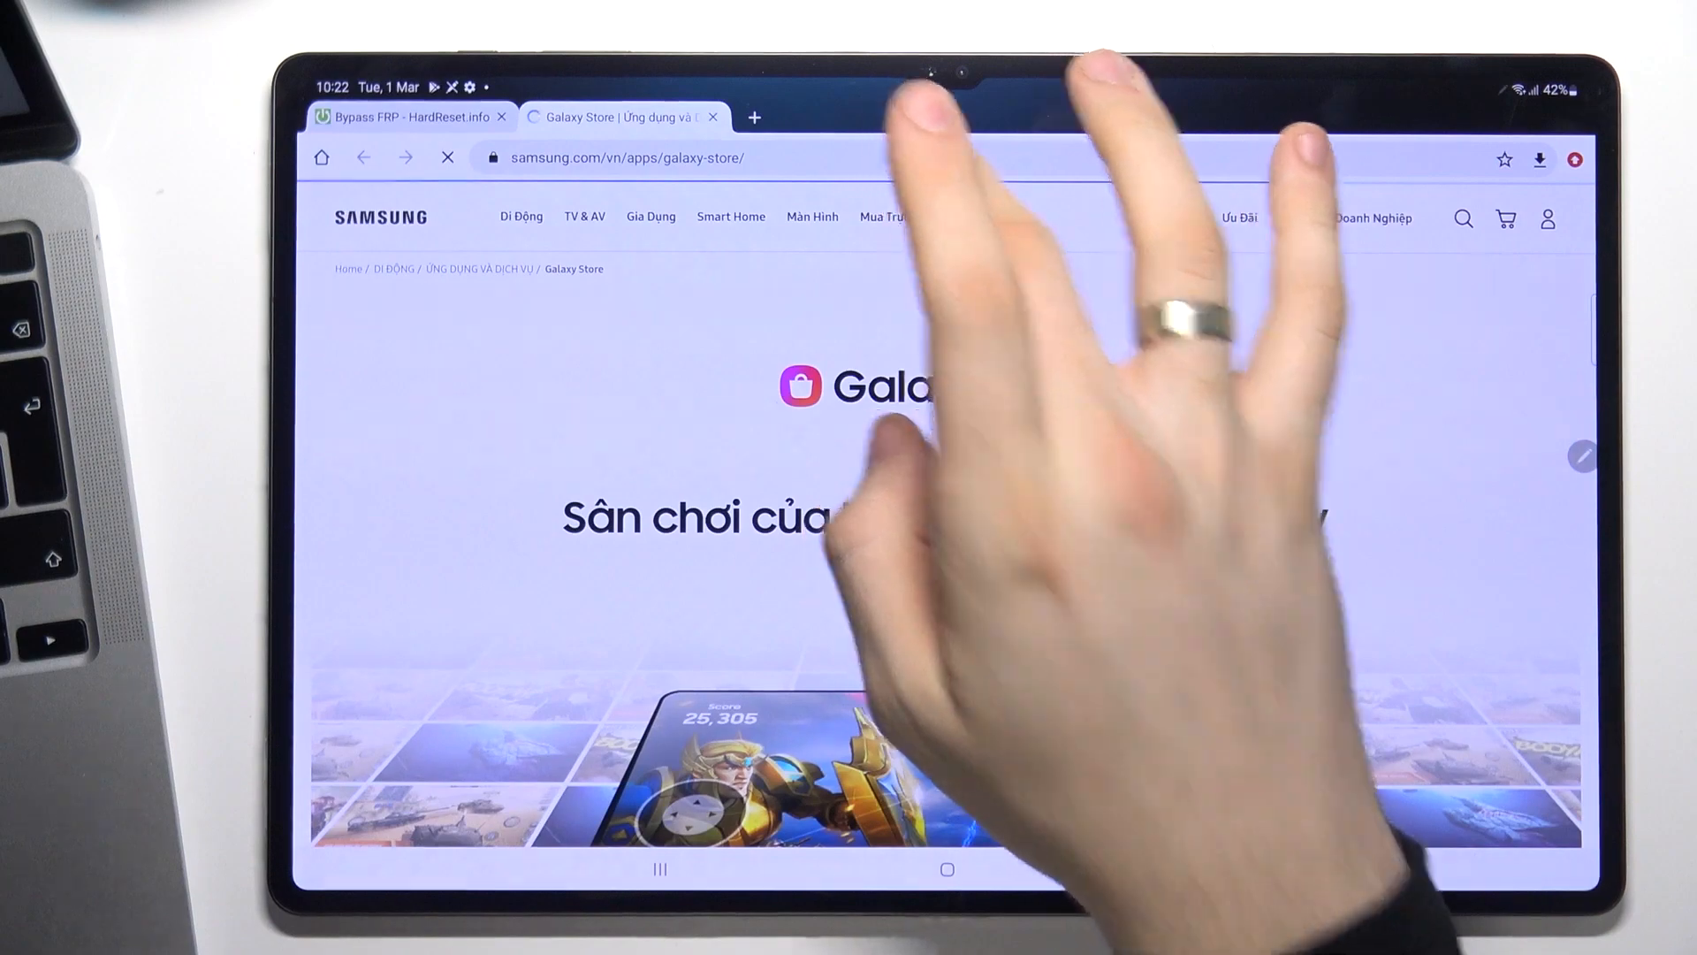
pyautogui.write('2')
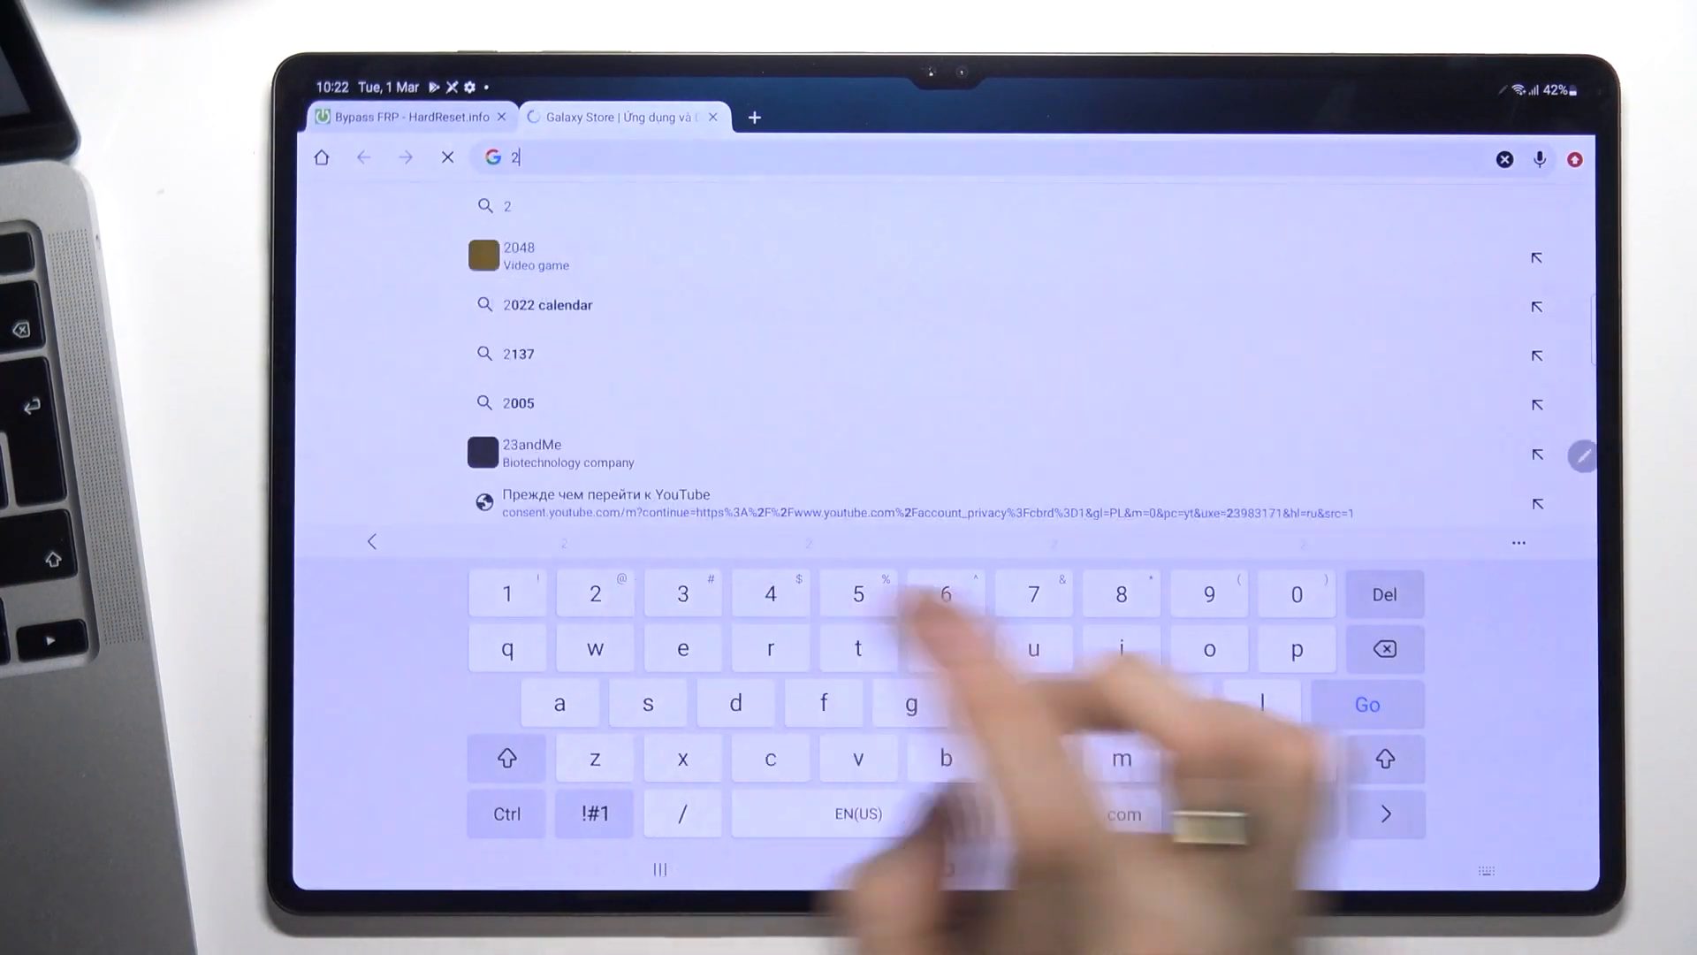
pyautogui.write('ip')
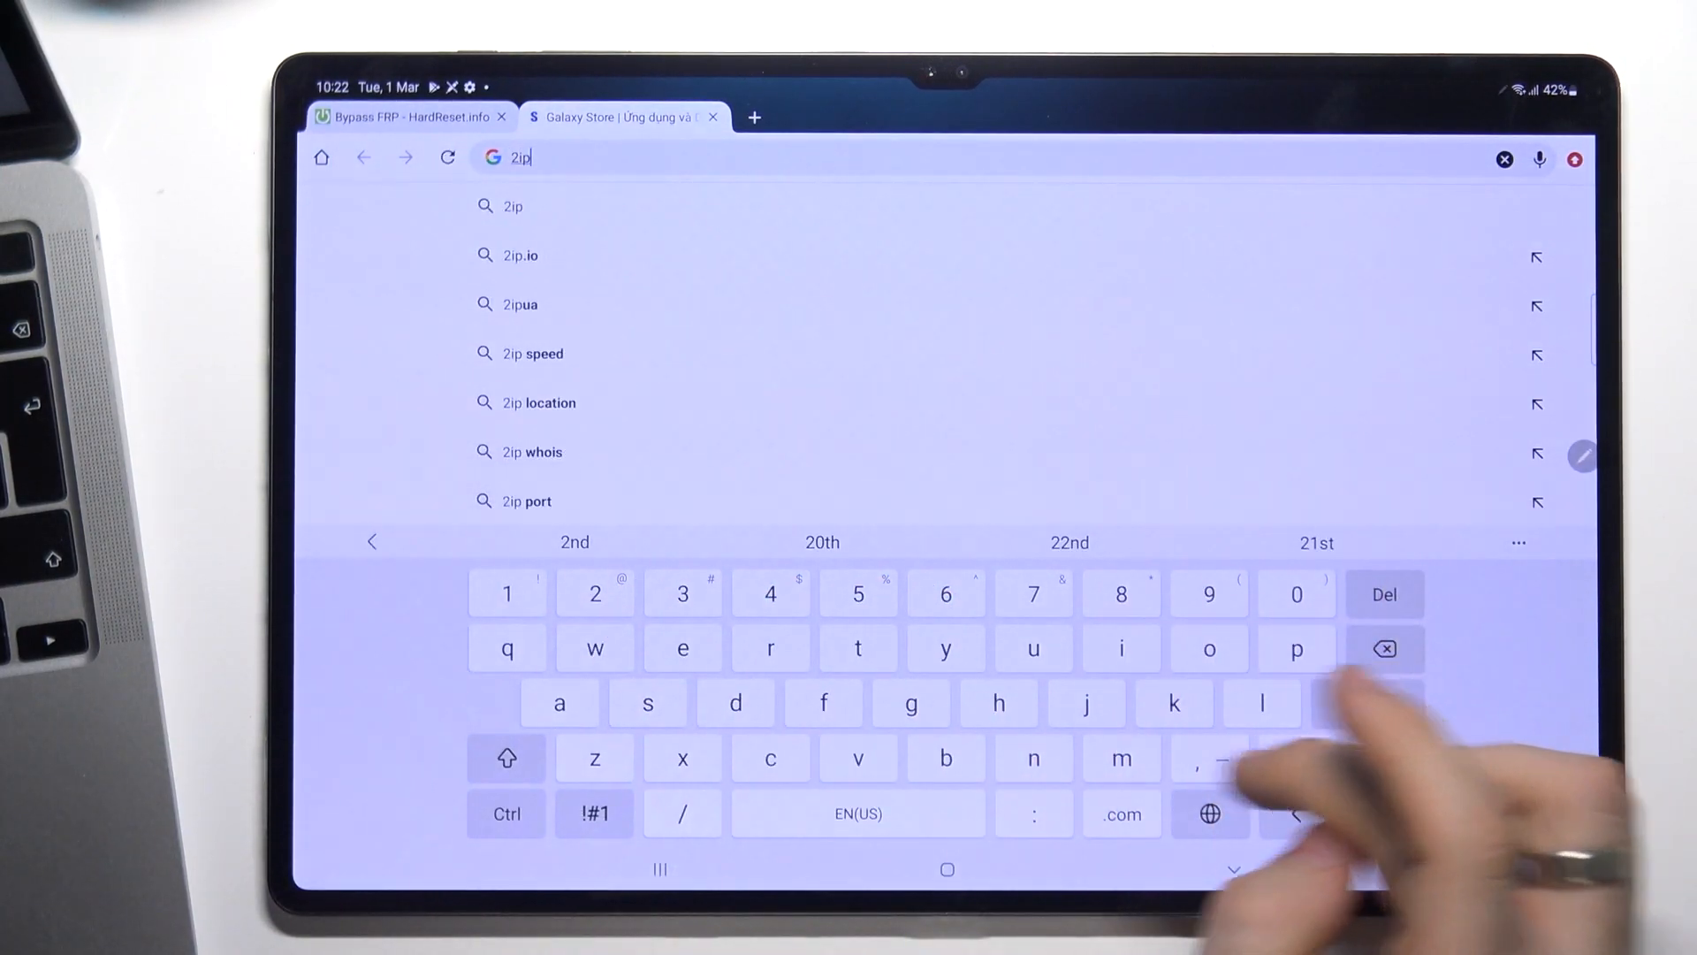
pyautogui.click(681, 648)
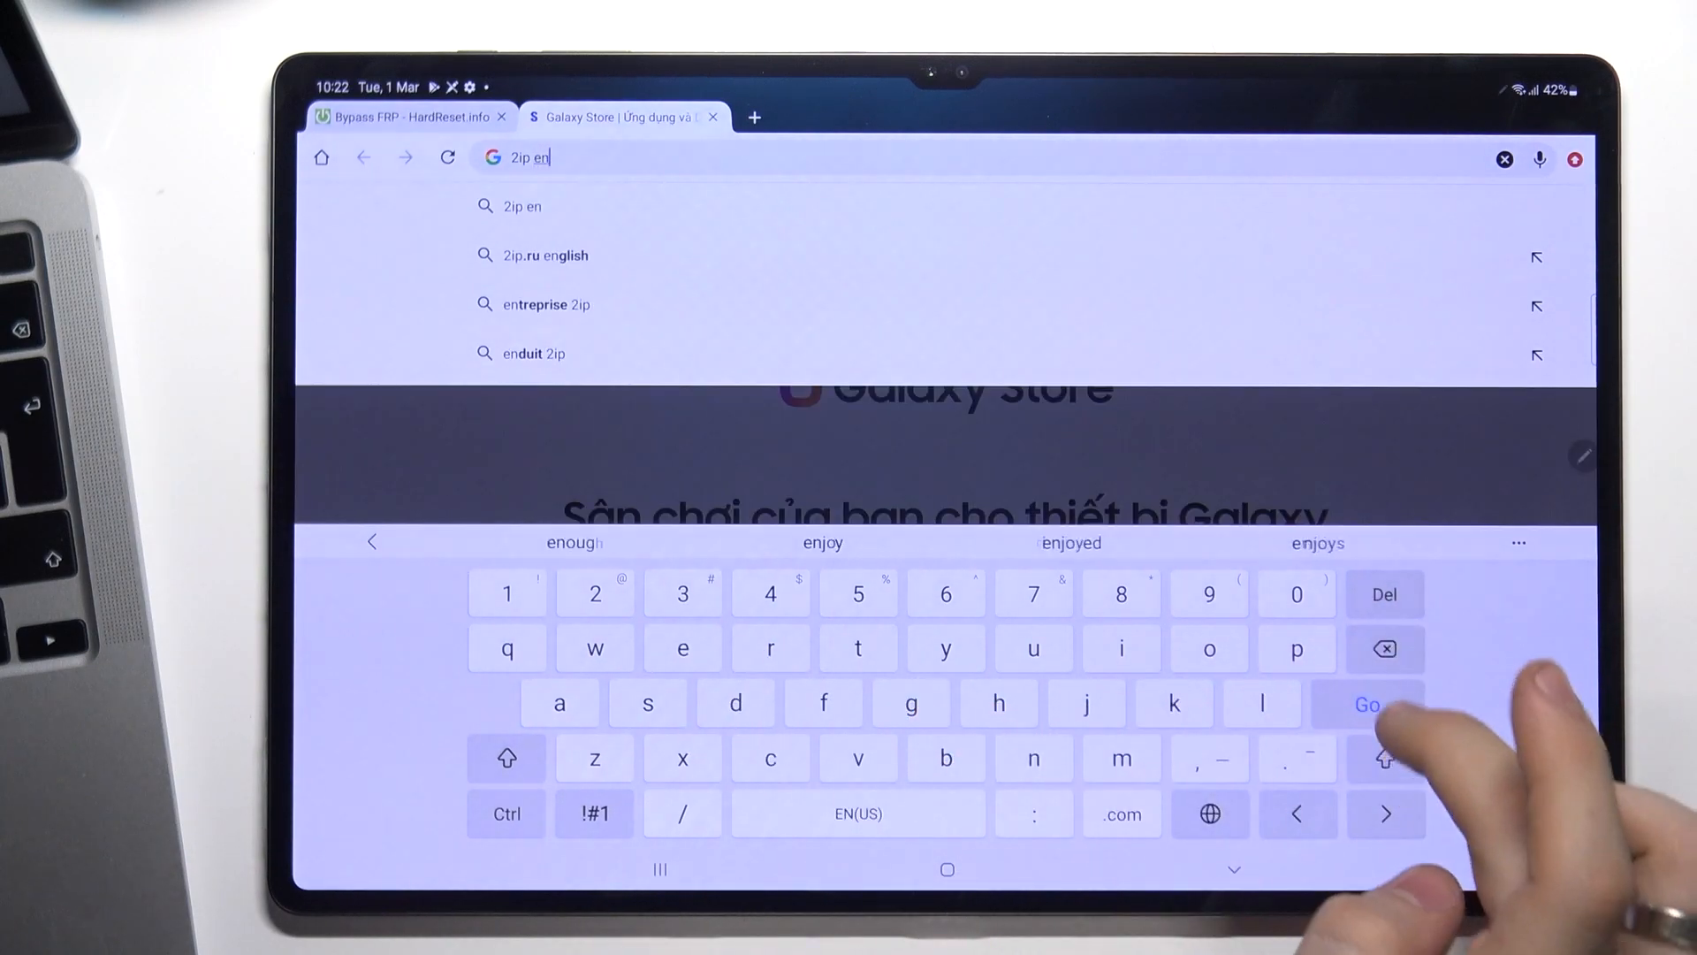
pyautogui.click(1368, 705)
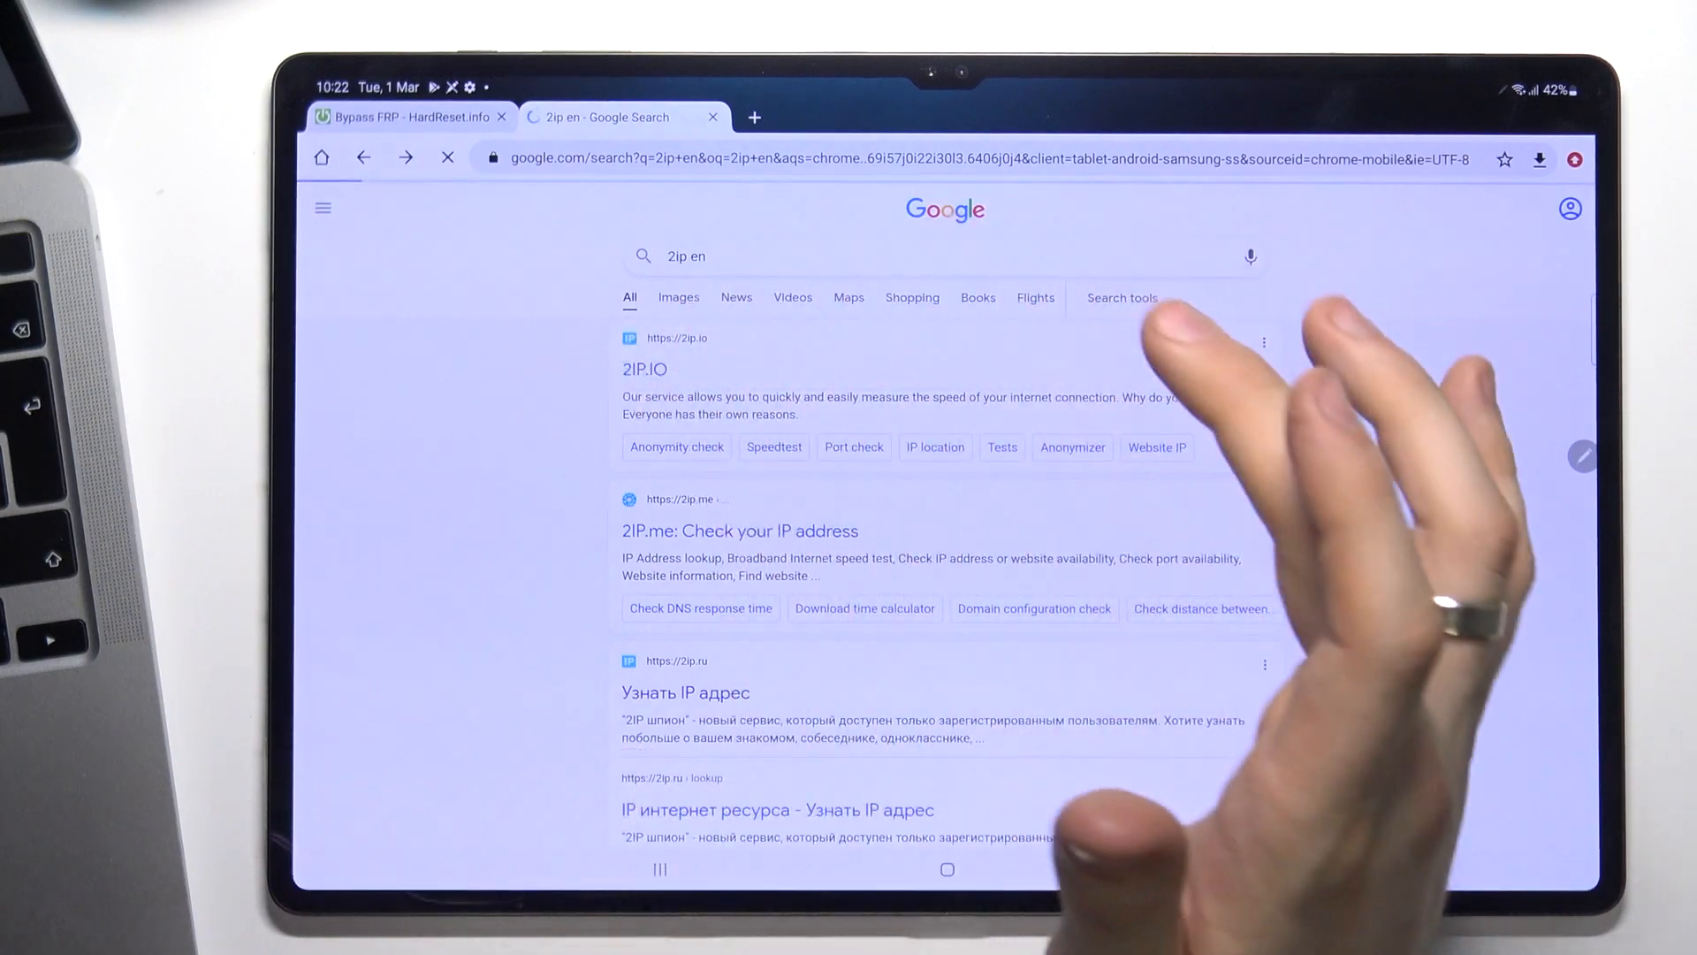
# Open the 2IP.IO result and scroll to the IP details showing Poland, Krakow.
pyautogui.click(644, 368)
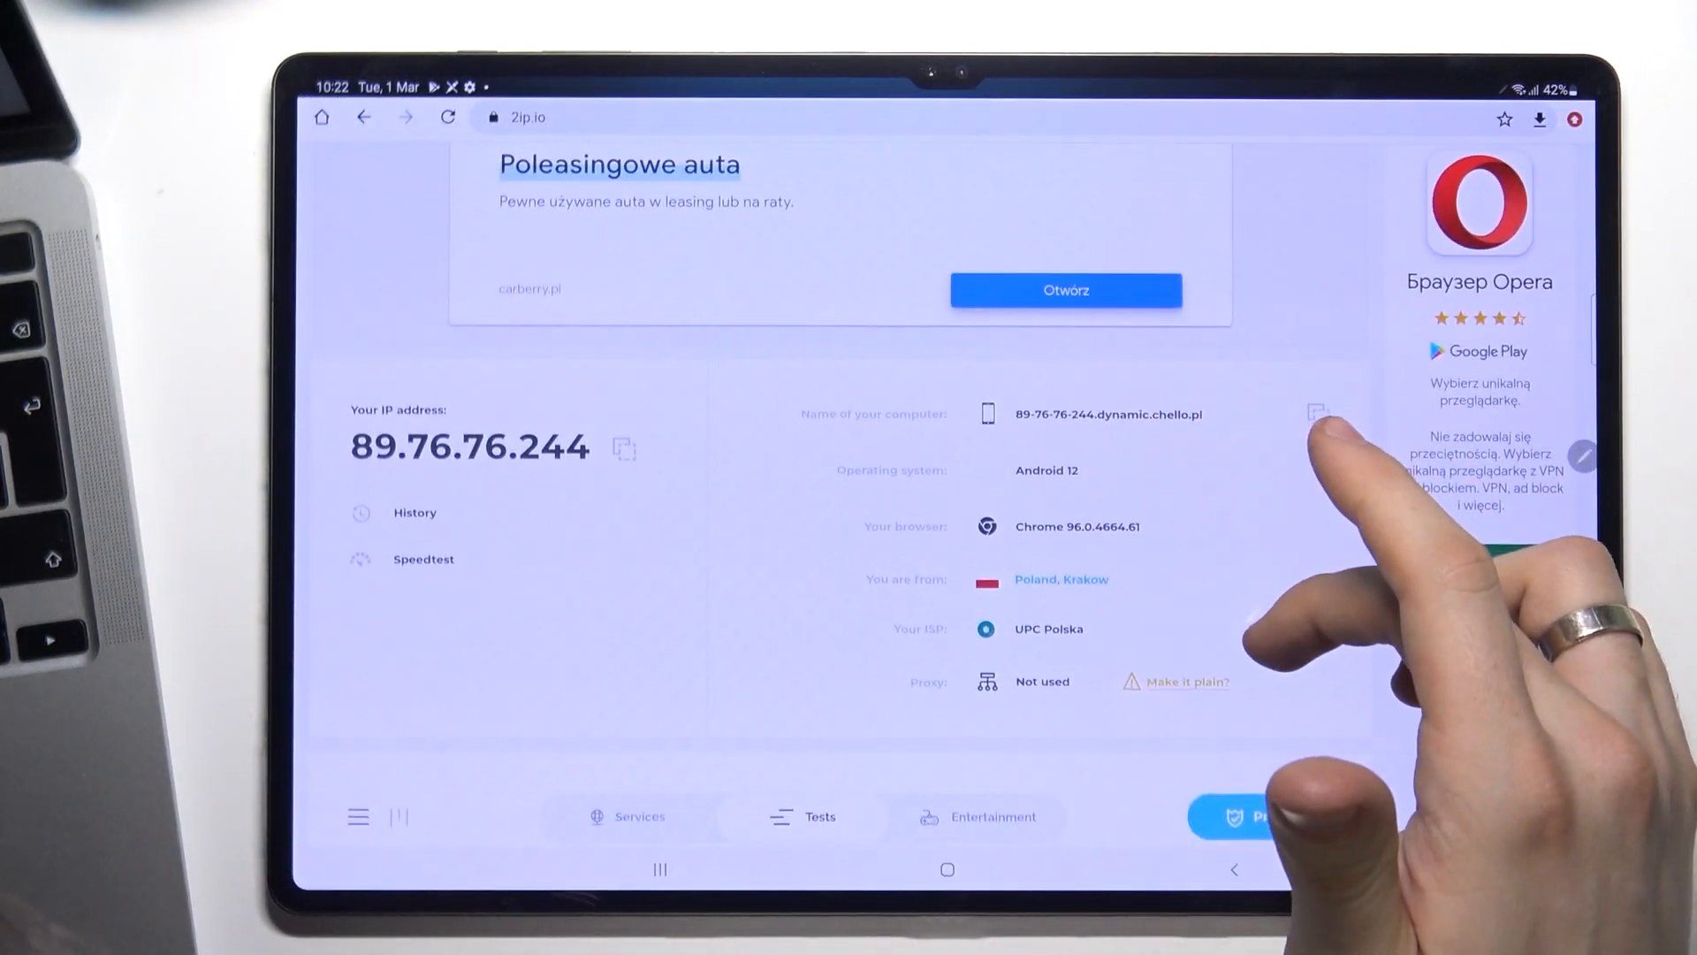
pyautogui.scroll(-3)
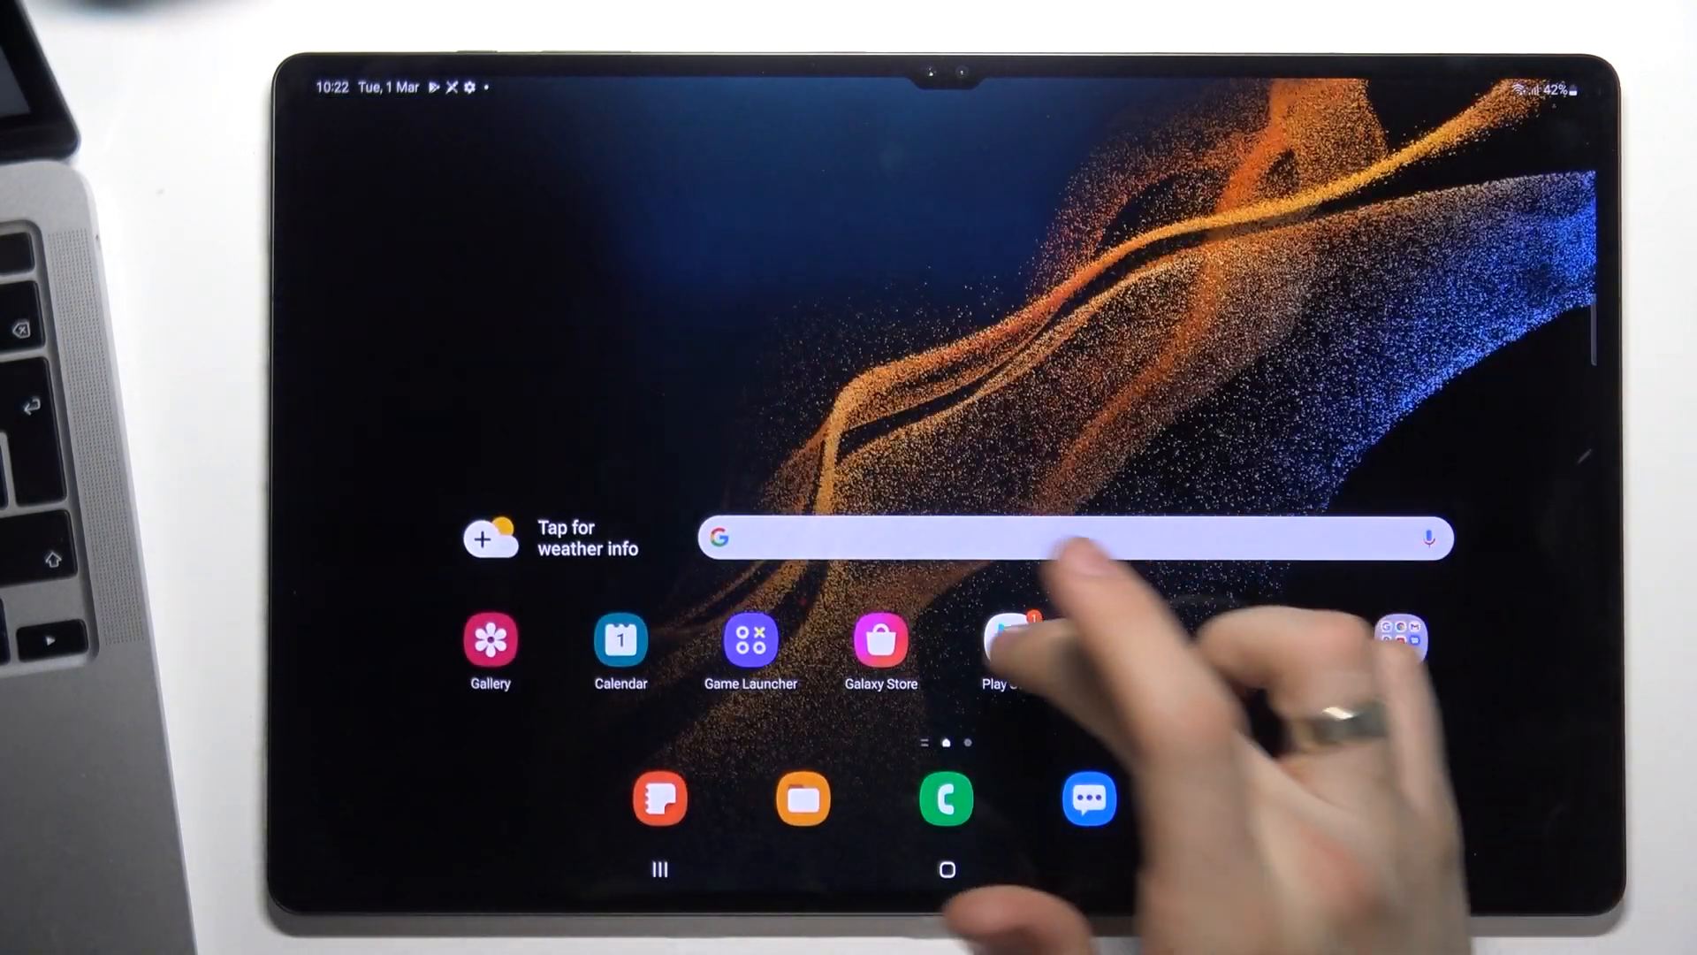
# Search the Play Store for 'turbo vpn' and install Turbo VPN - Secure VPN Proxy.
pyautogui.click(1072, 538)
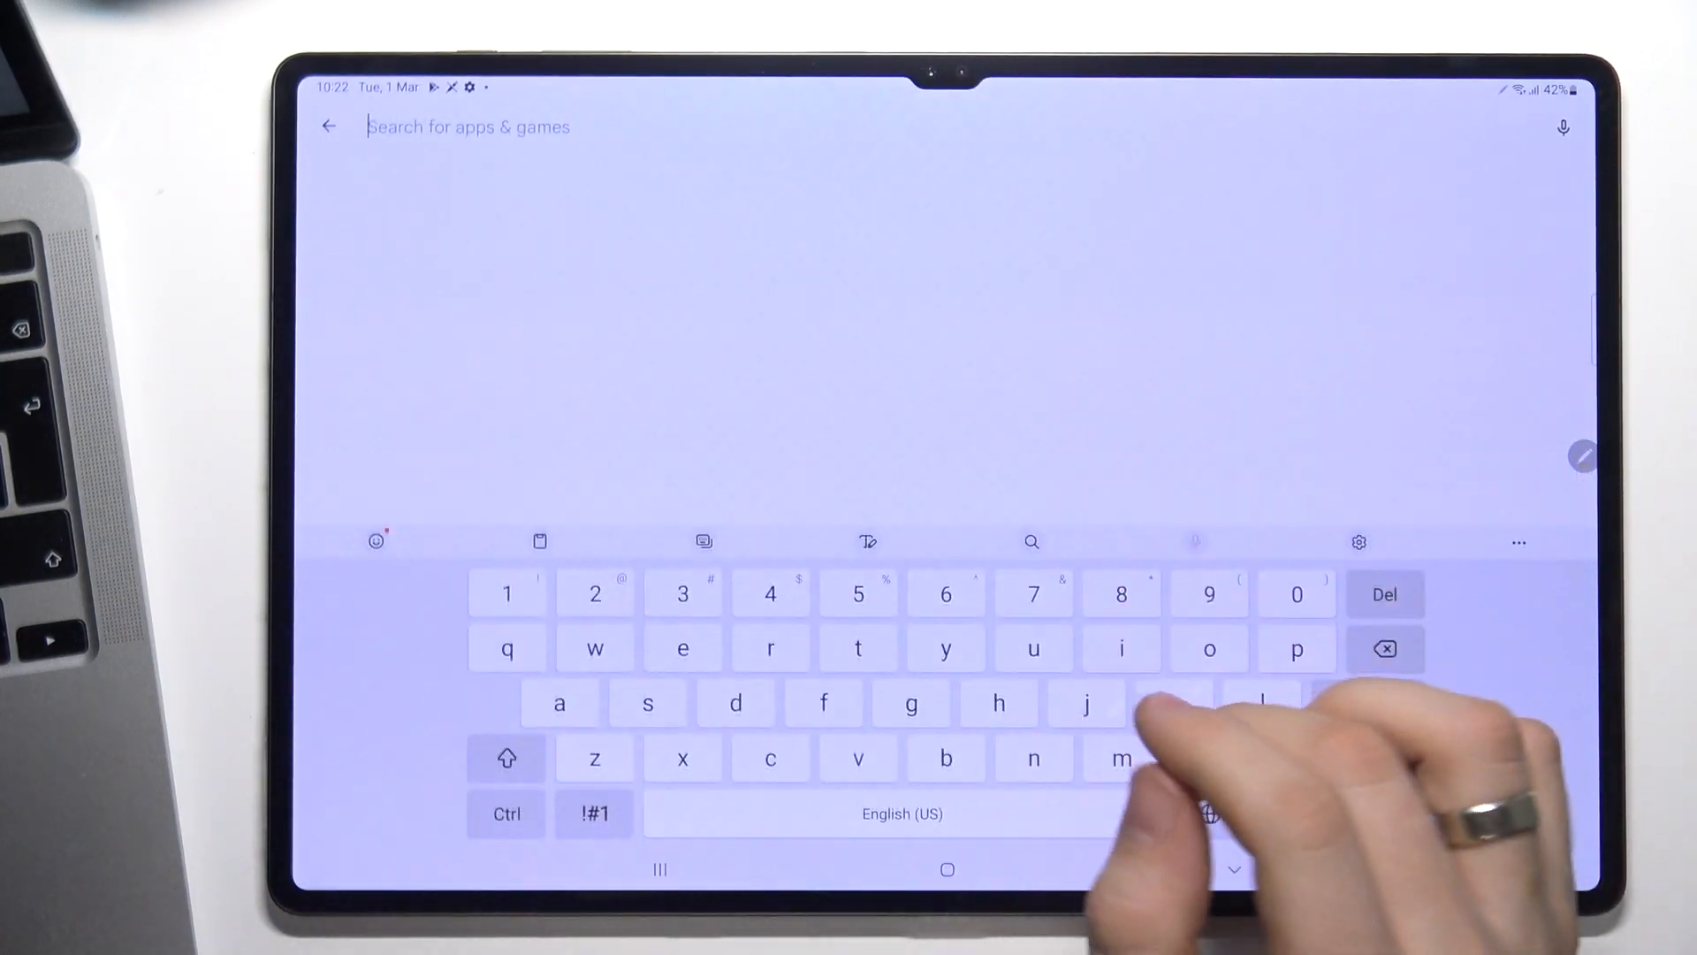
pyautogui.write('turbo vp')
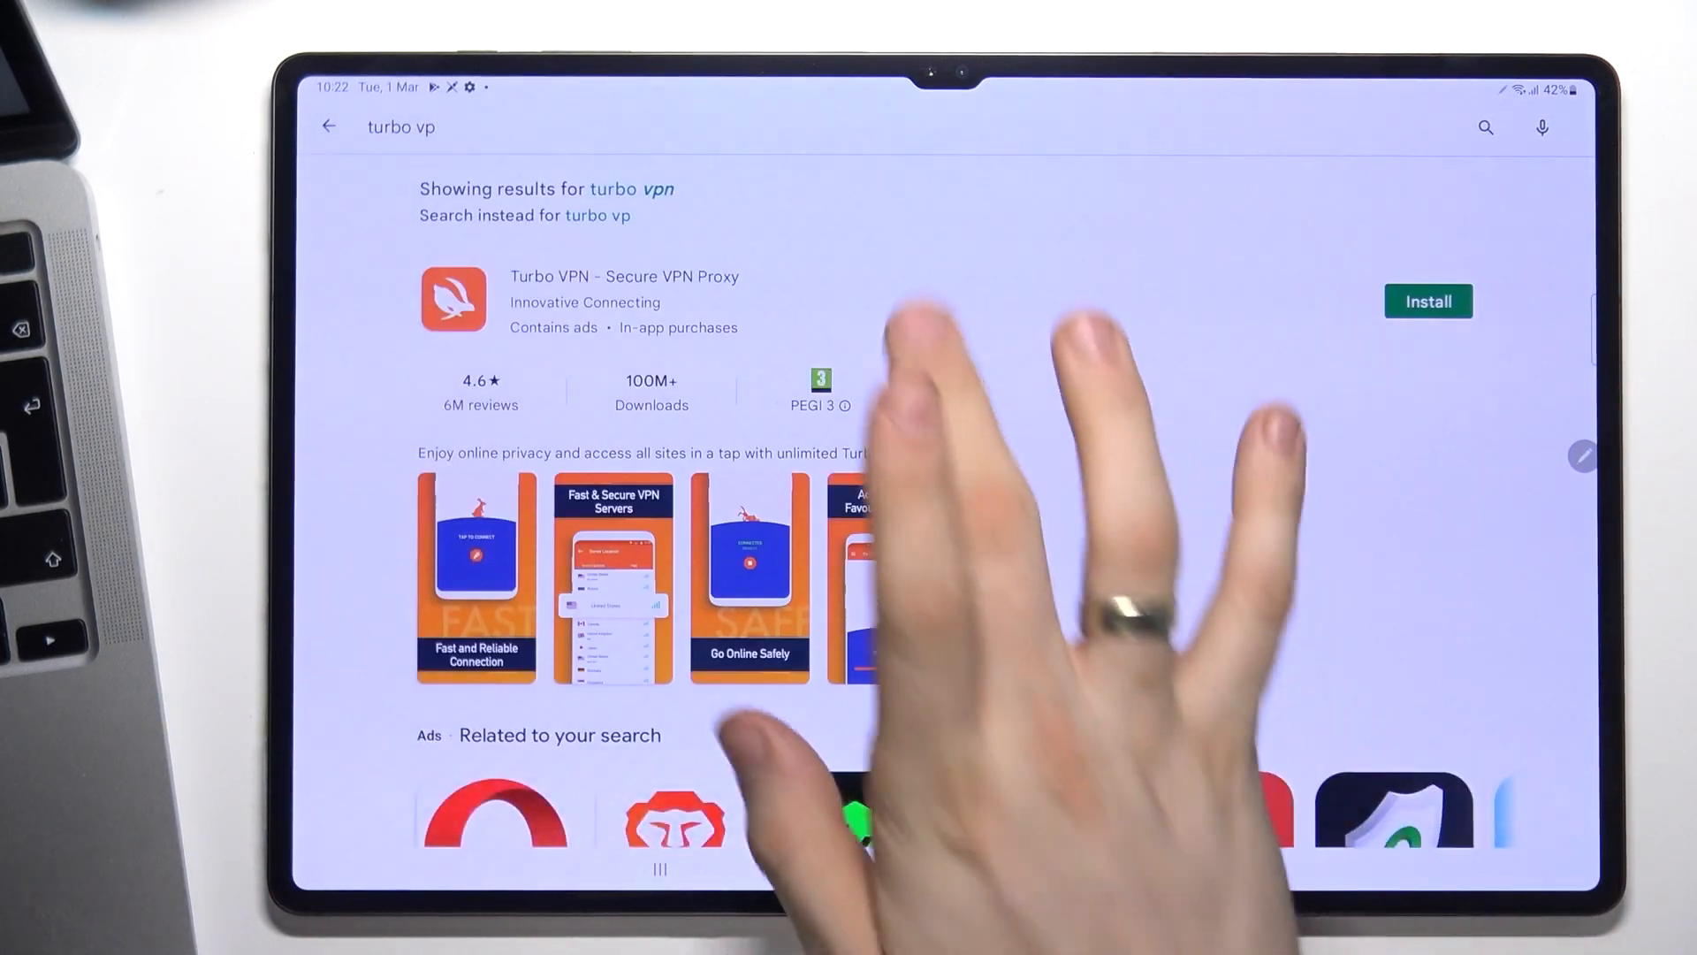
pyautogui.click(1428, 301)
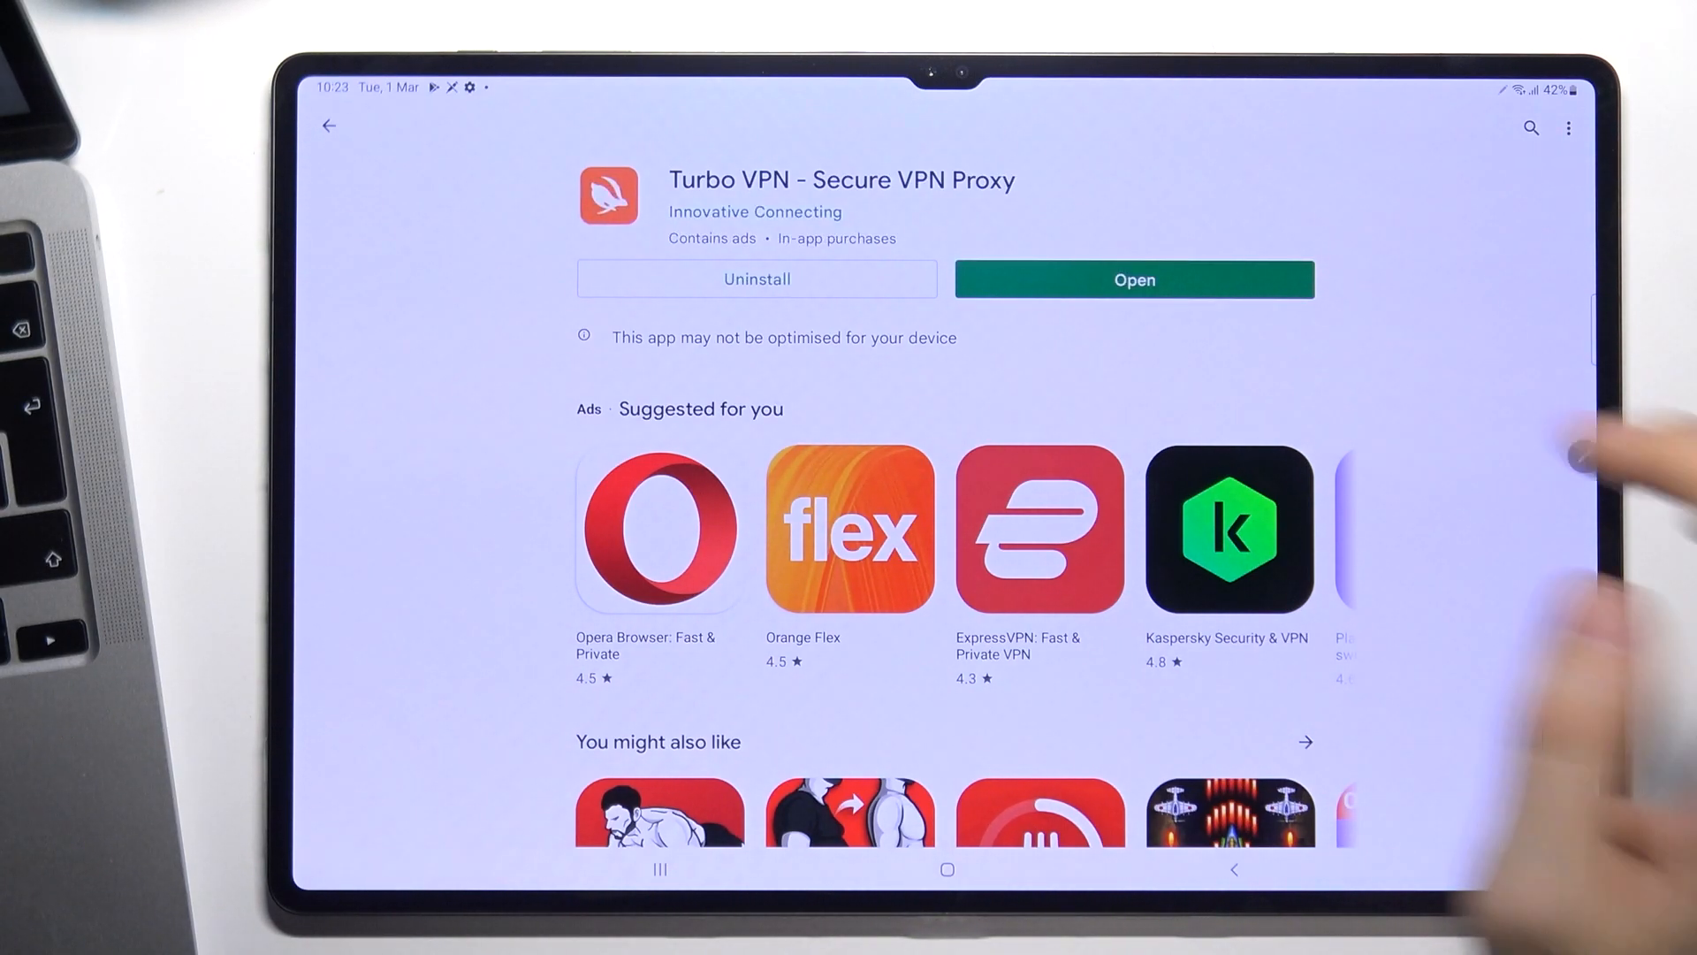
# Open Turbo VPN, tap START NOW, and dismiss the 7 Days Free Trial offer.
pyautogui.click(1133, 279)
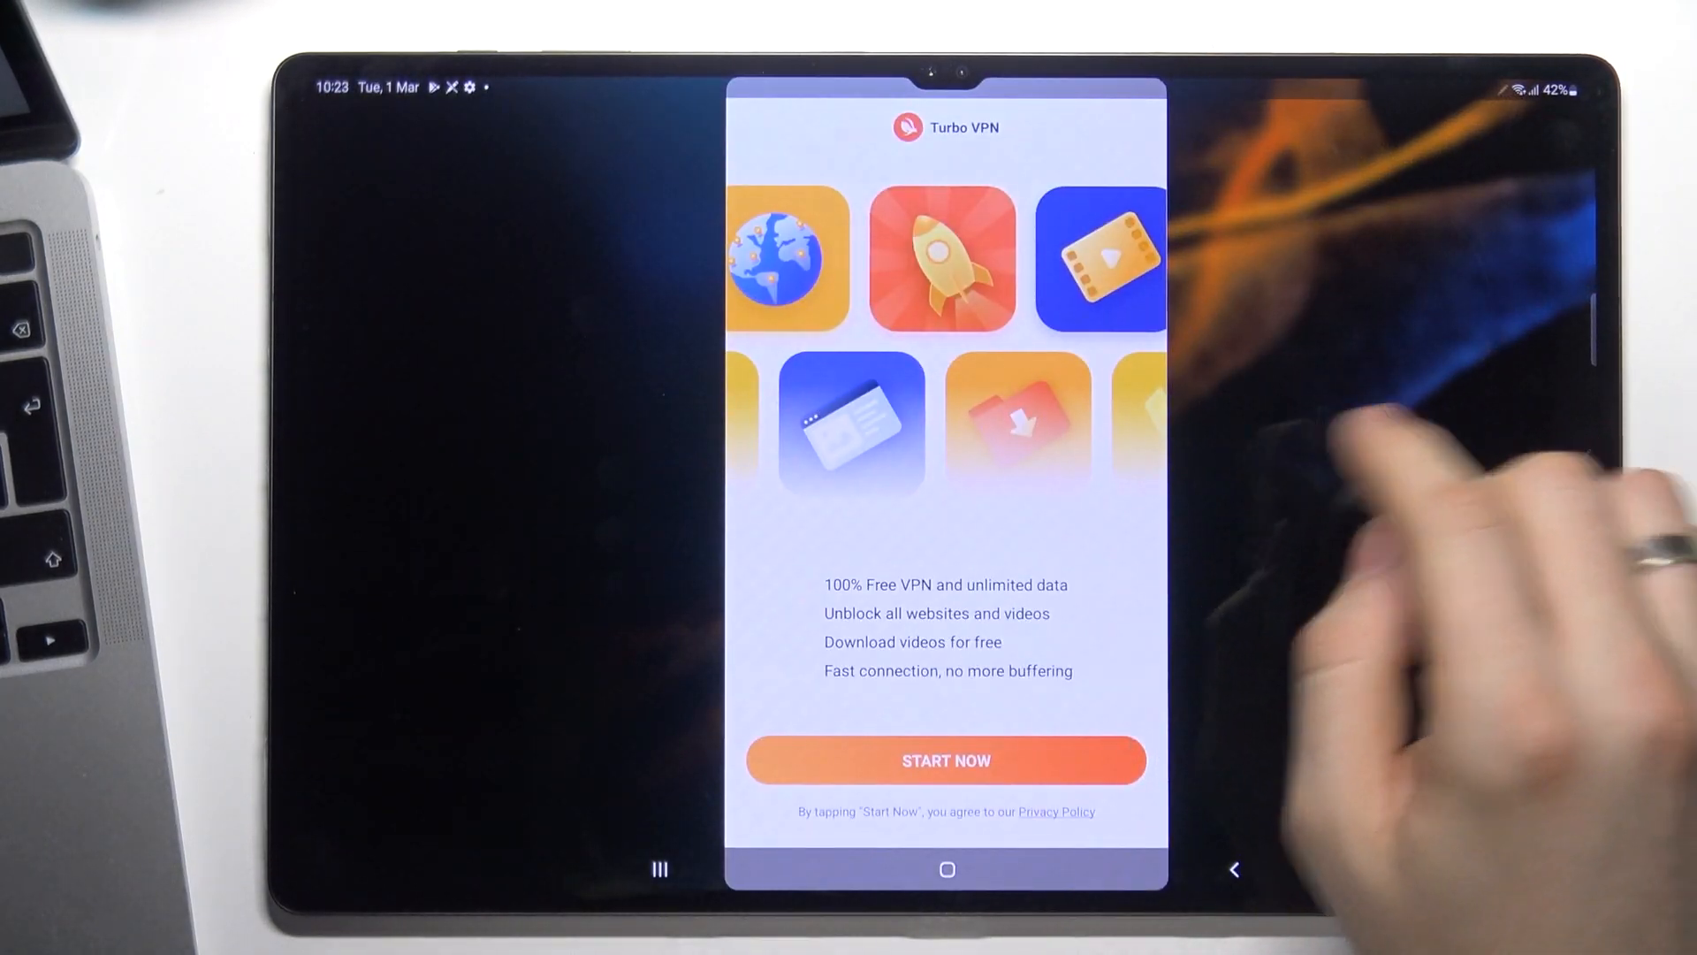
pyautogui.click(945, 760)
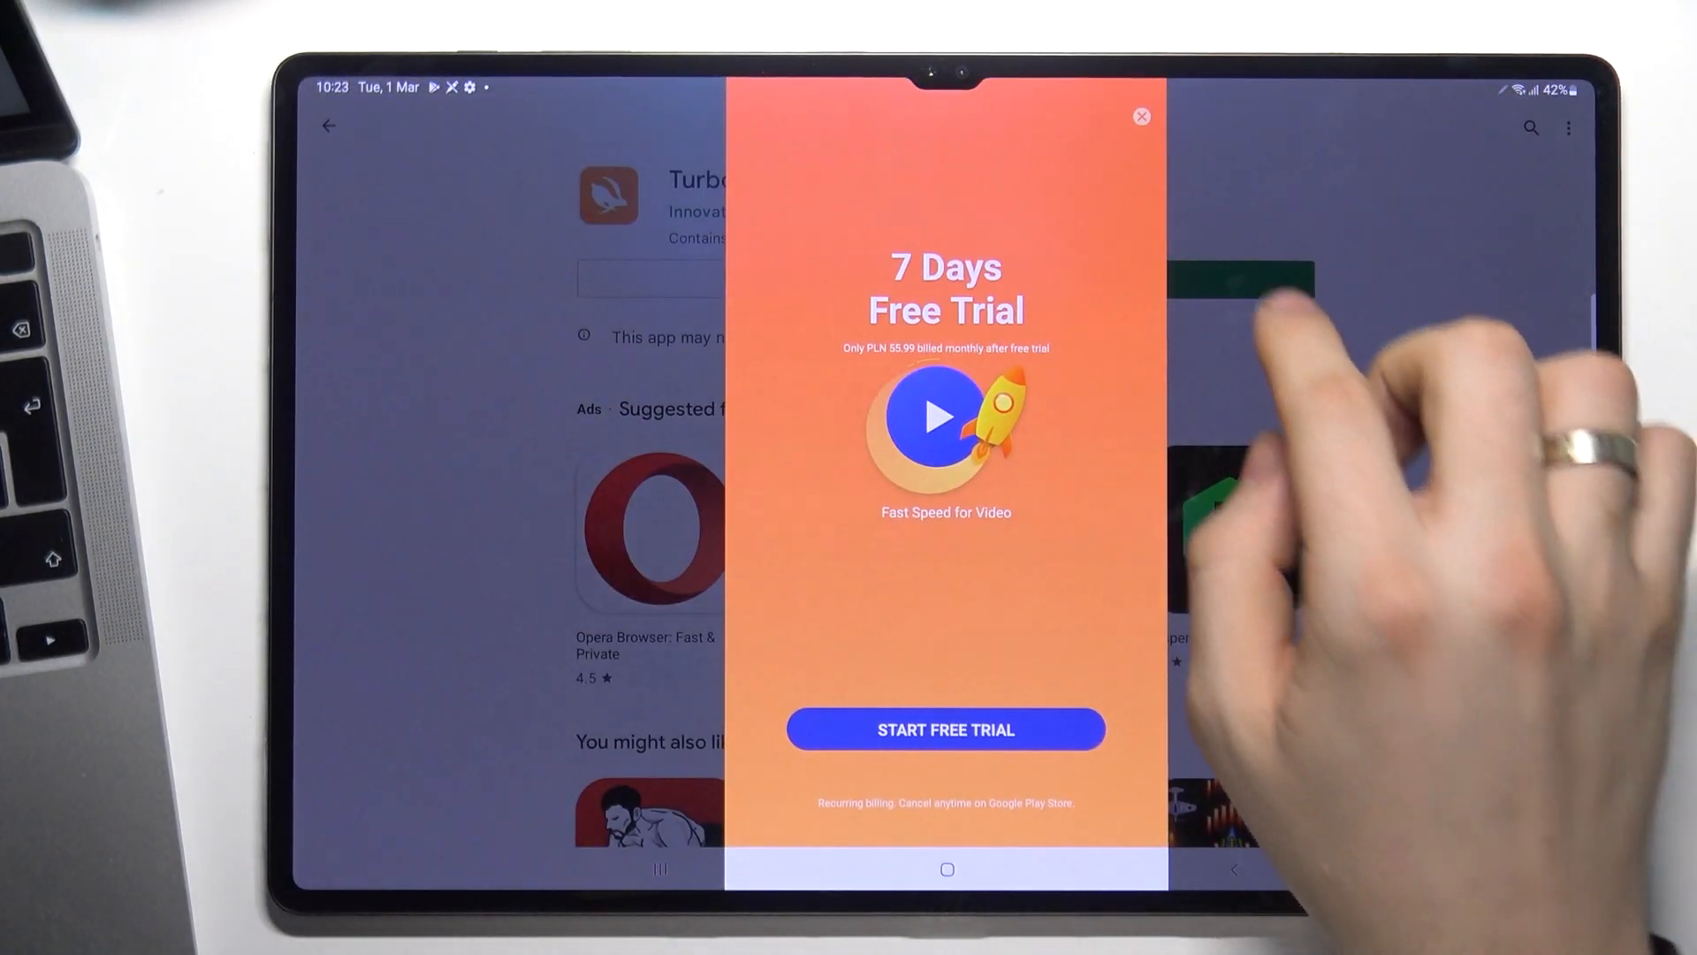
pyautogui.click(945, 869)
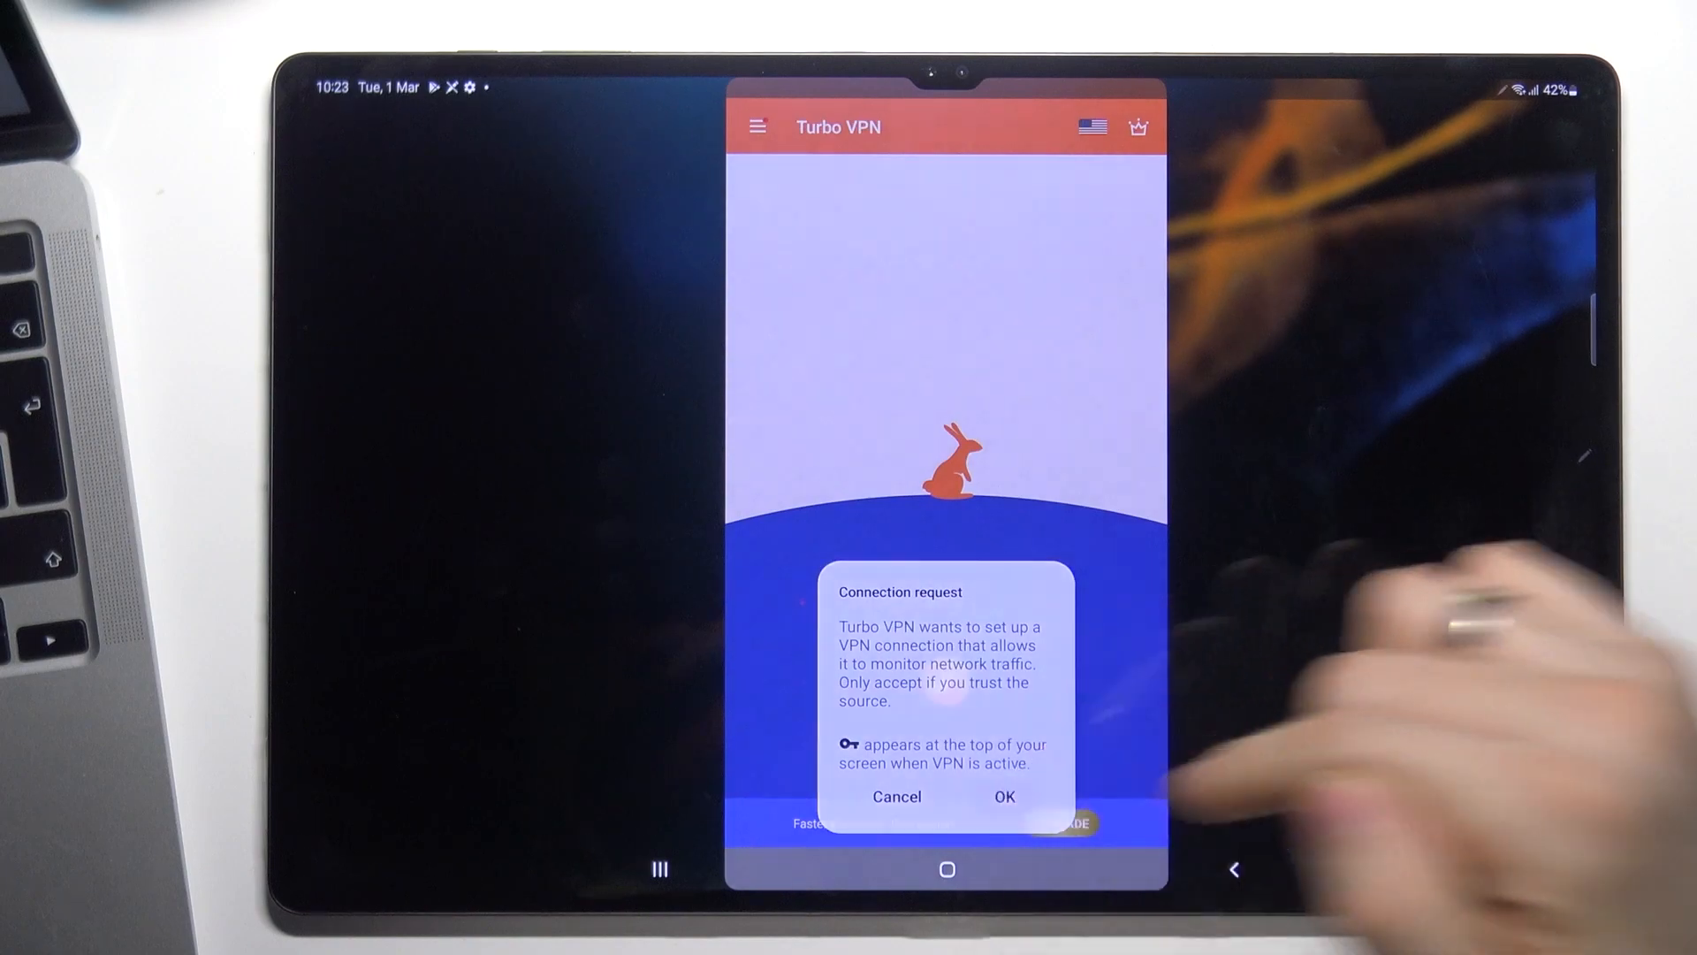
# Approve the Turbo VPN connection request, recheck 2ip.io for a US IP, then go home.
pyautogui.click(1000, 796)
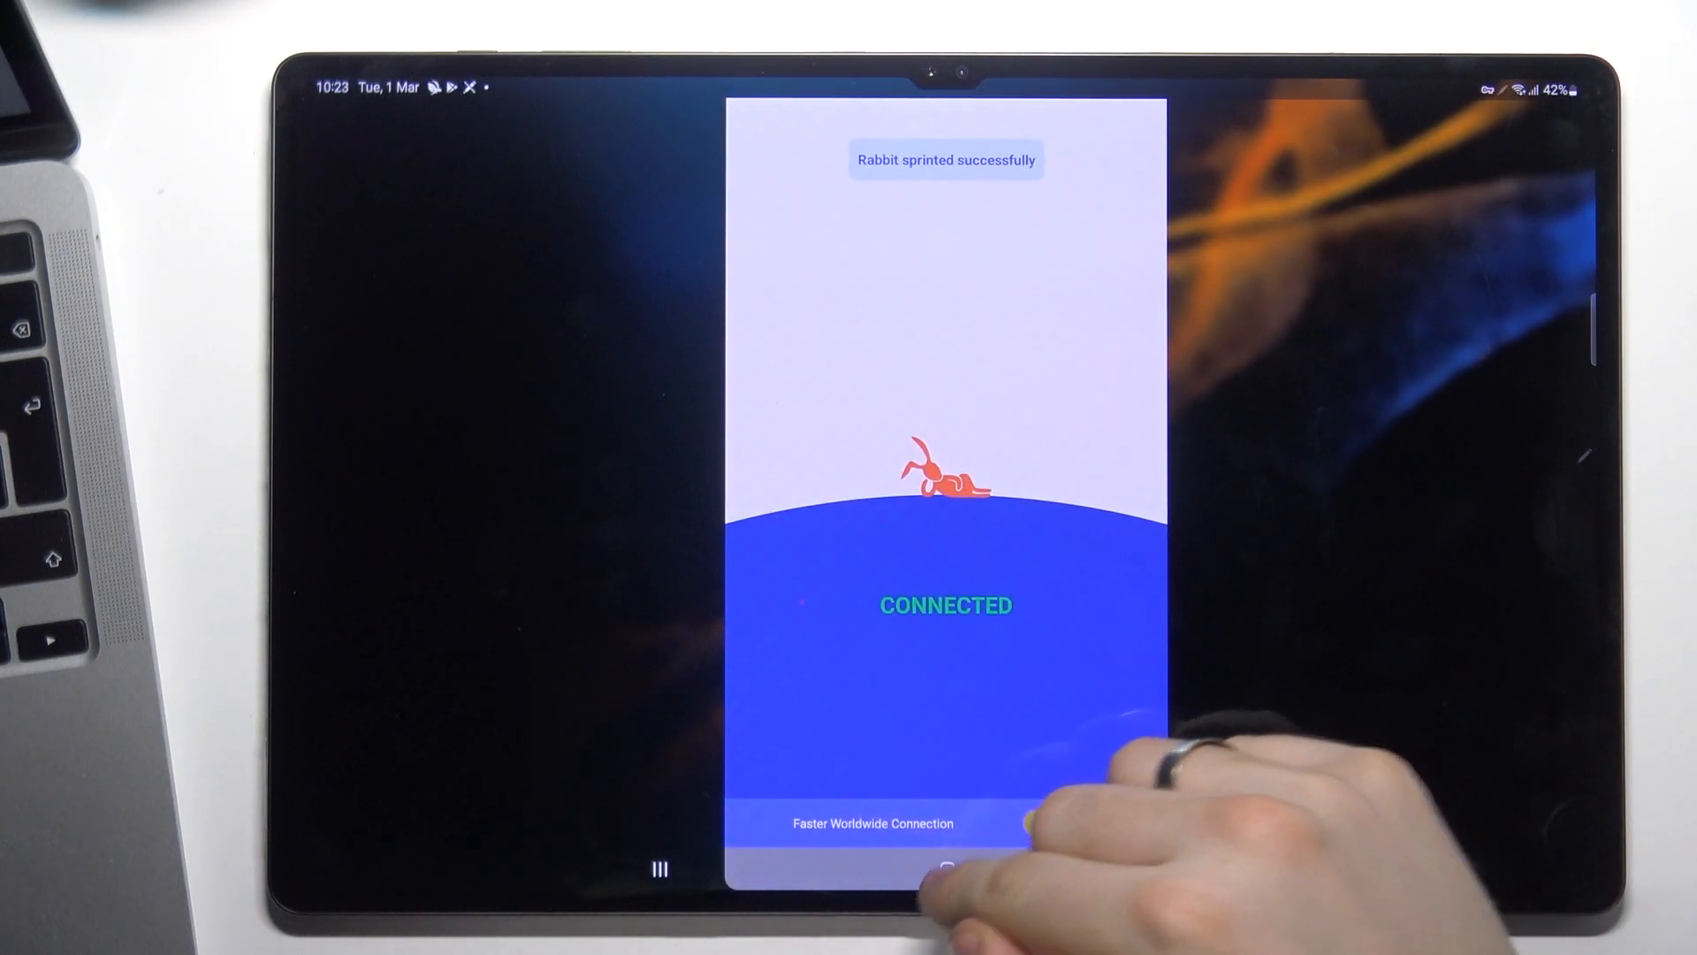
pyautogui.click(945, 868)
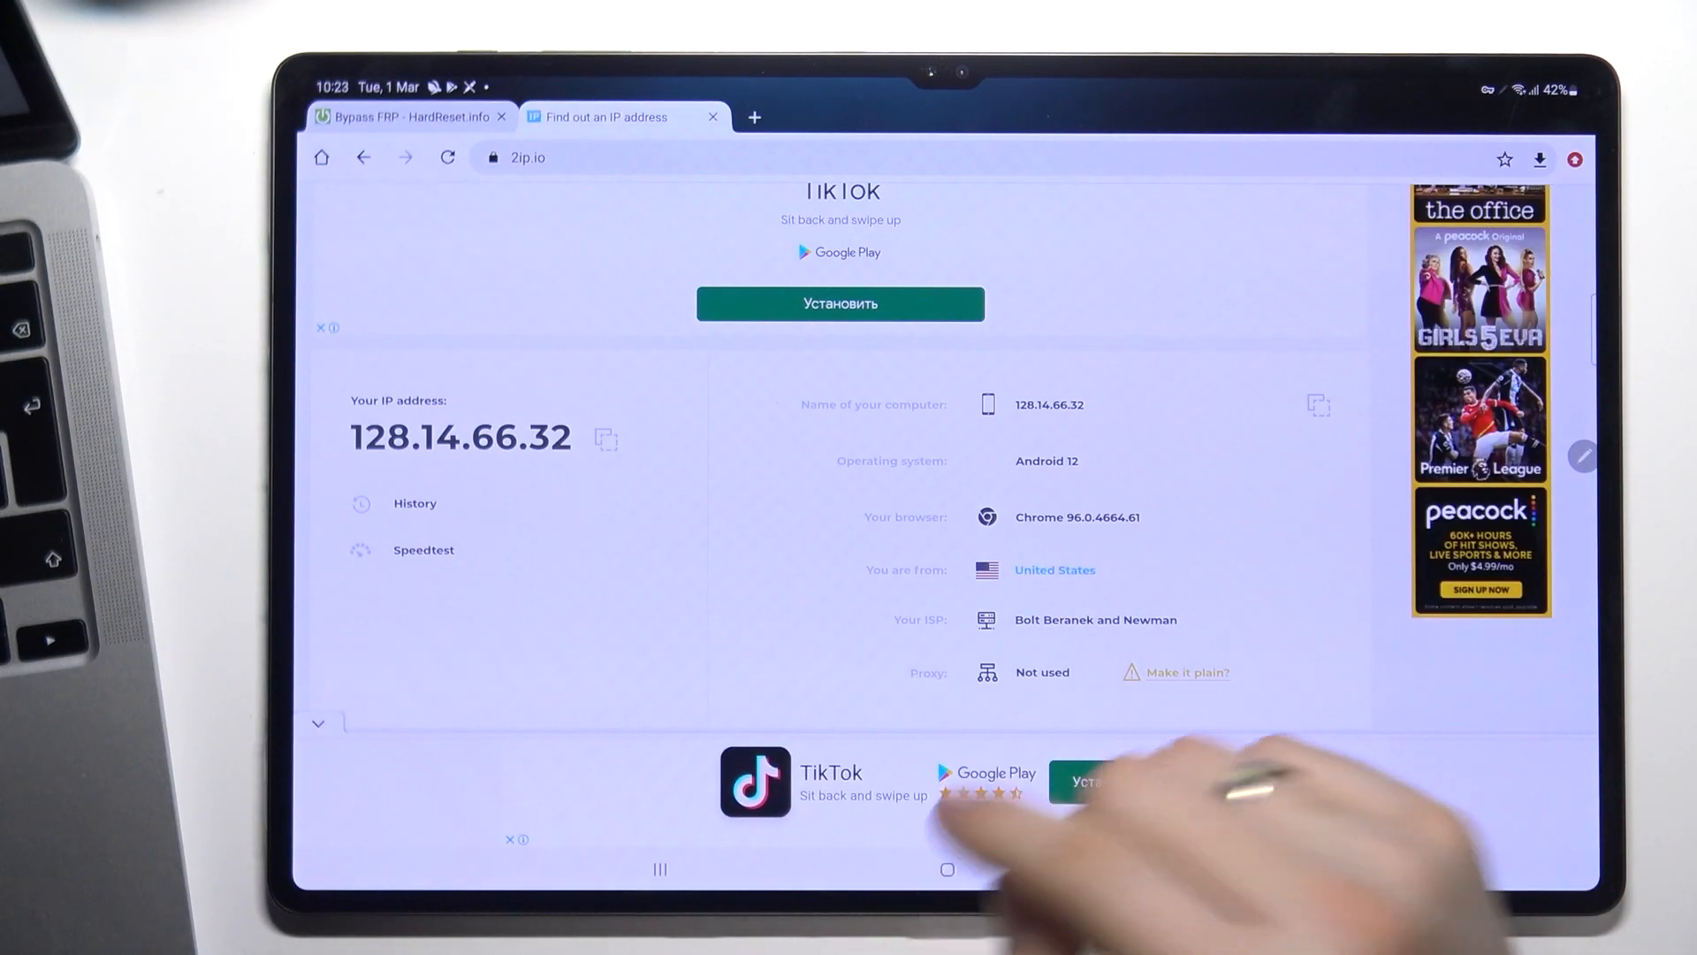
pyautogui.click(946, 868)
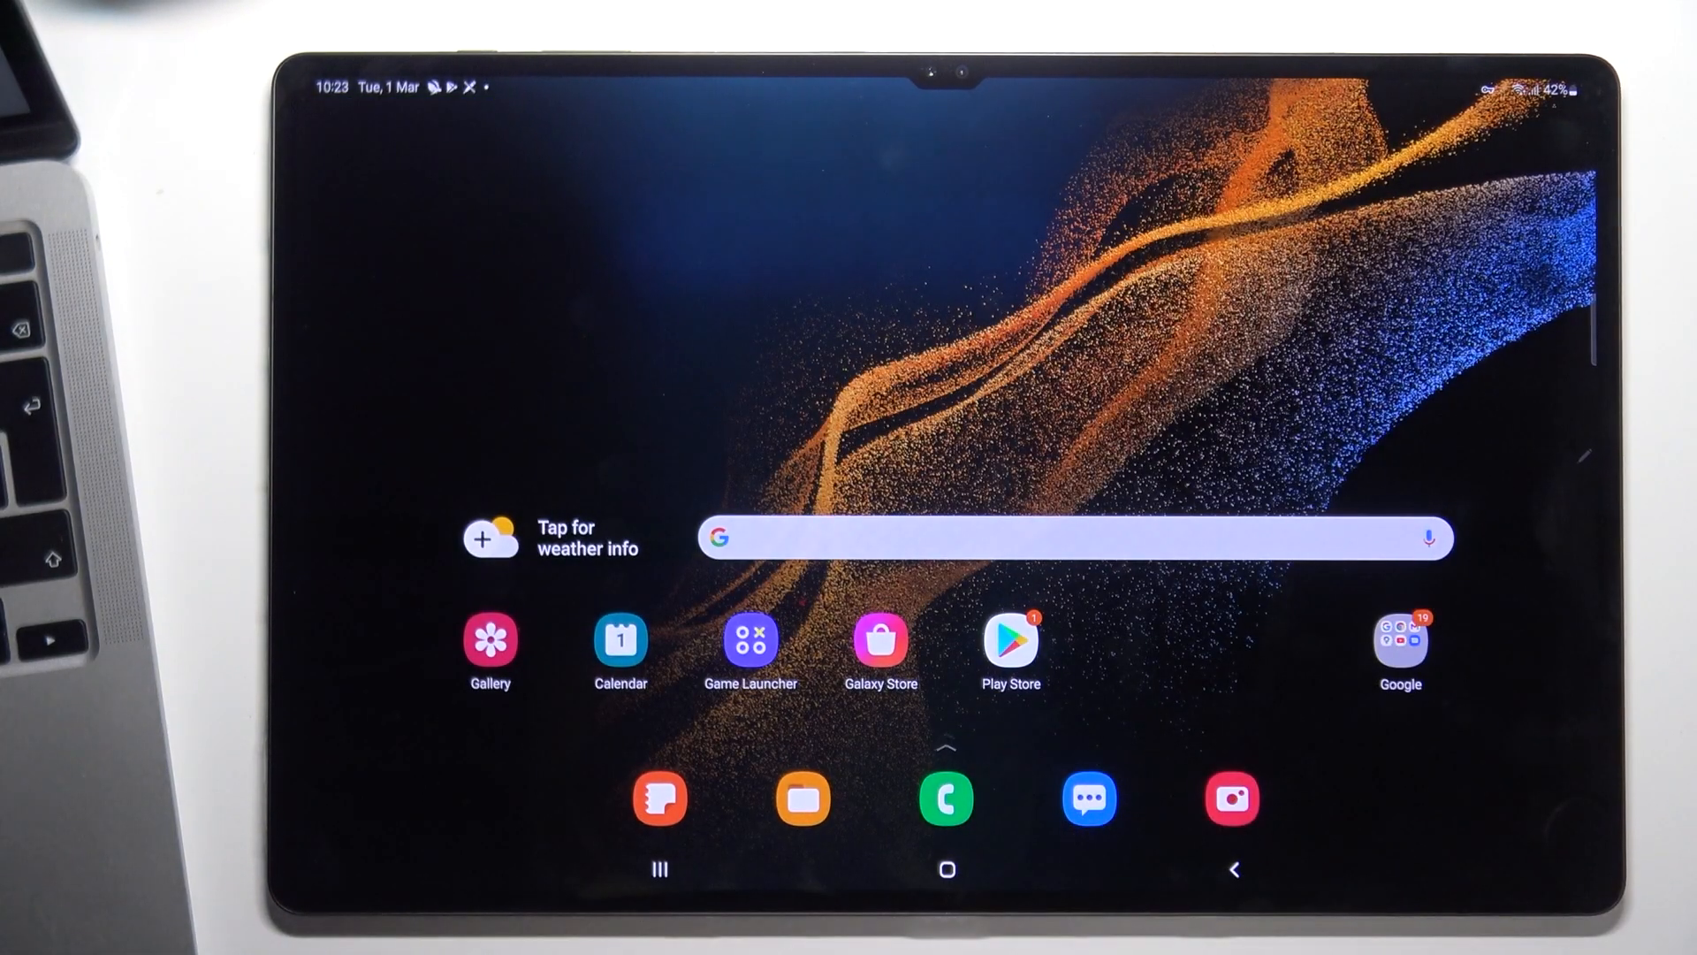